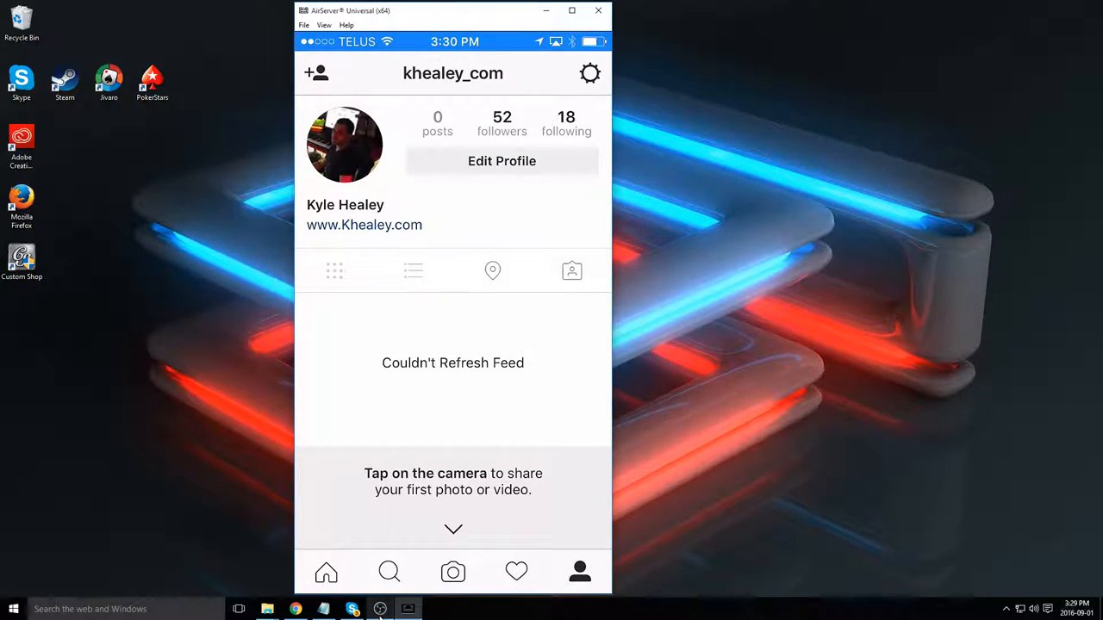
Go into the profile's account options and scroll to the Linked Accounts section.
{"action": "left_click", "coordinate": [590, 73]}
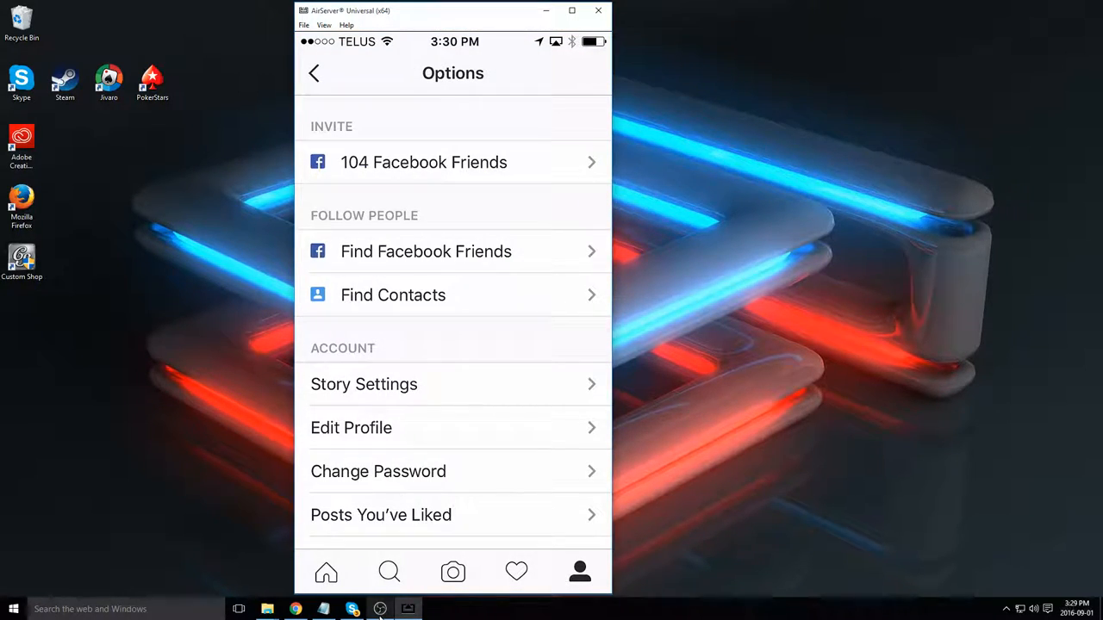
{"action": "scroll", "scroll_direction": "down", "scroll_amount": 3}
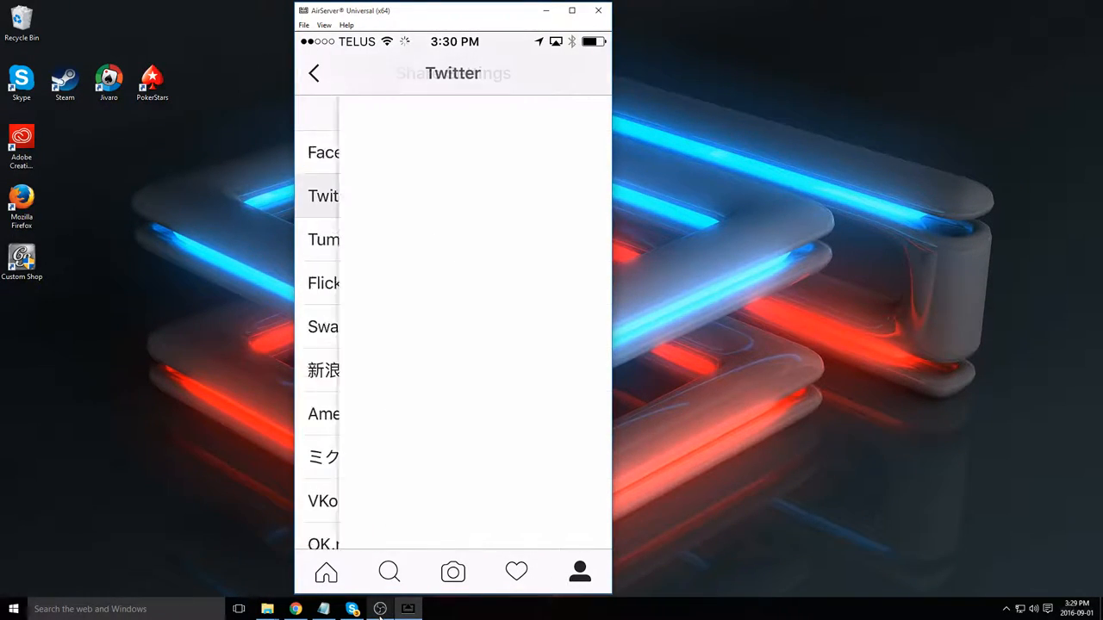
Start the Twitter link and enter the username 'kyle' on the authorization page.
{"action": "left_click", "coordinate": [324, 197]}
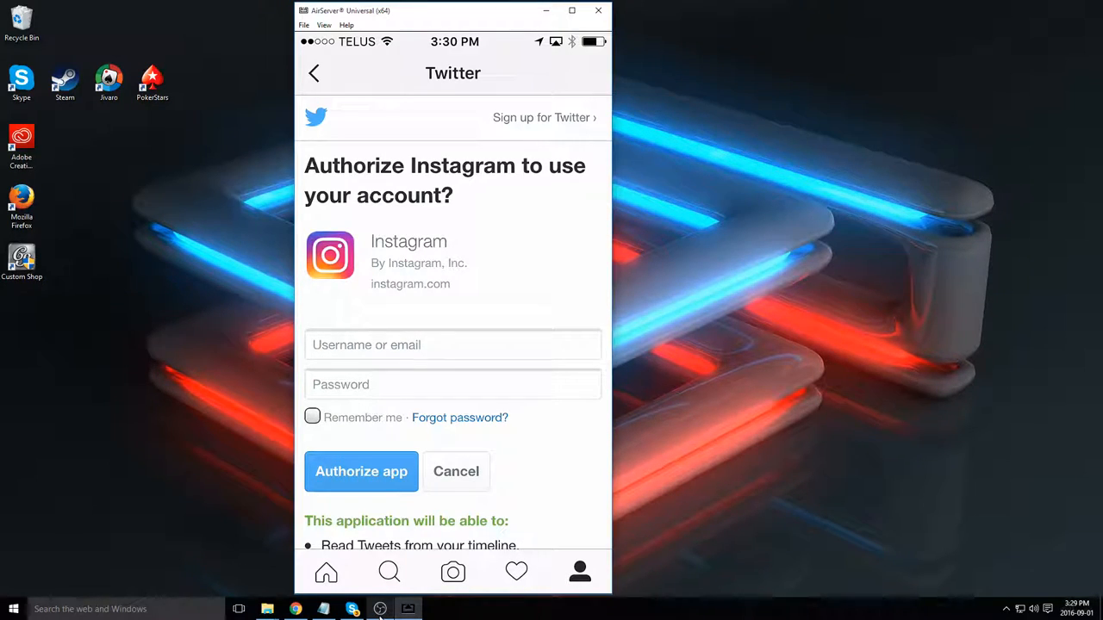
{"action": "left_click", "coordinate": [452, 345]}
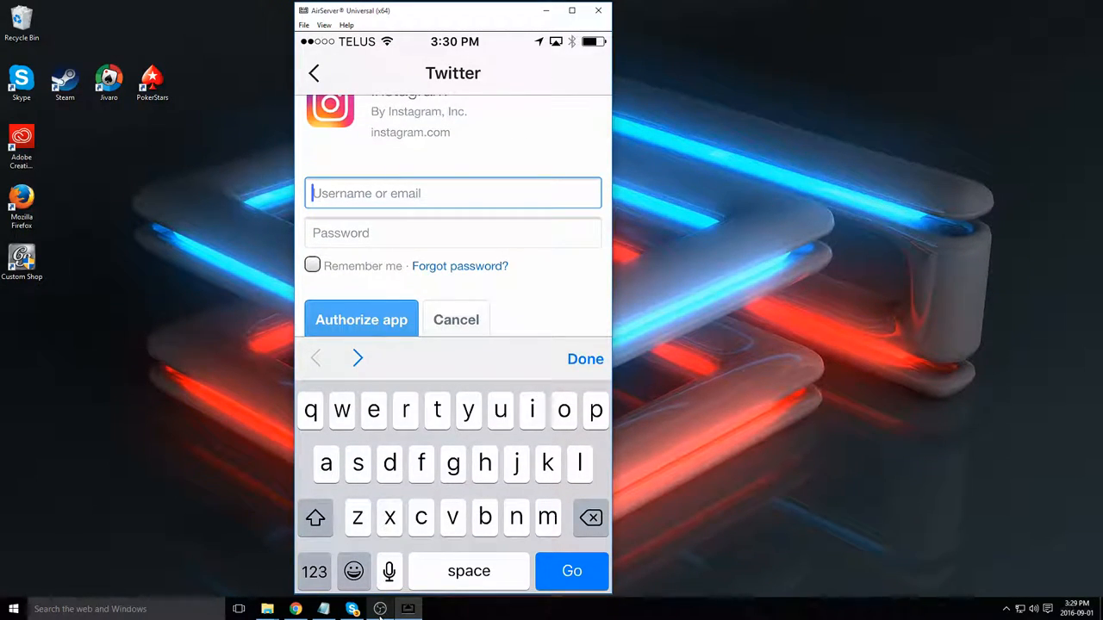
{"action": "type", "text": "kyle"}
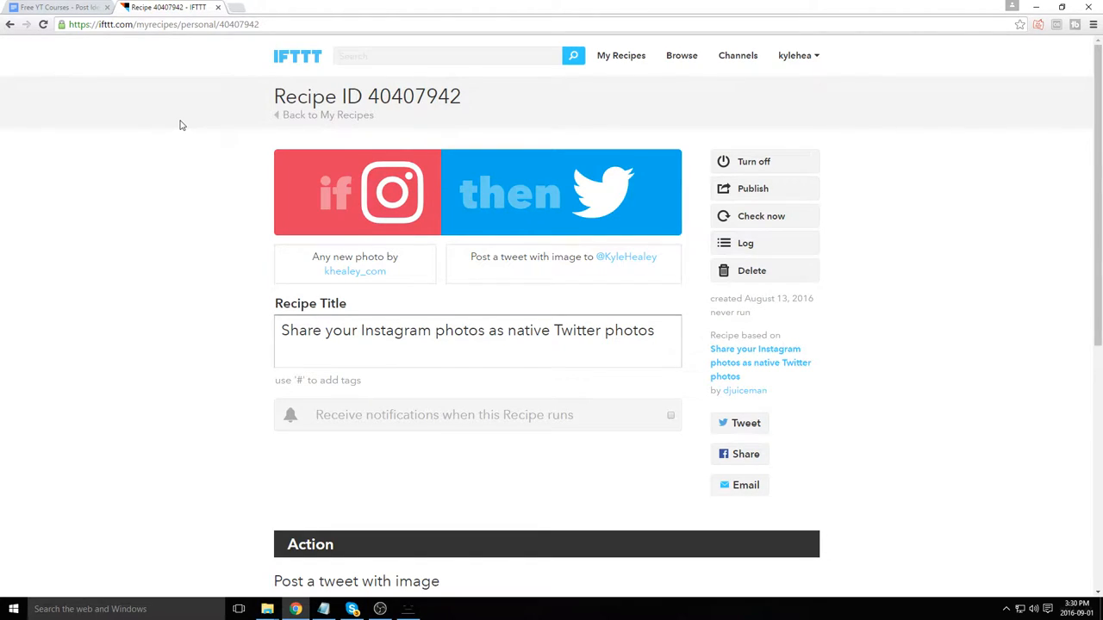
{"action": "mouse_move", "coordinate": [327, 121]}
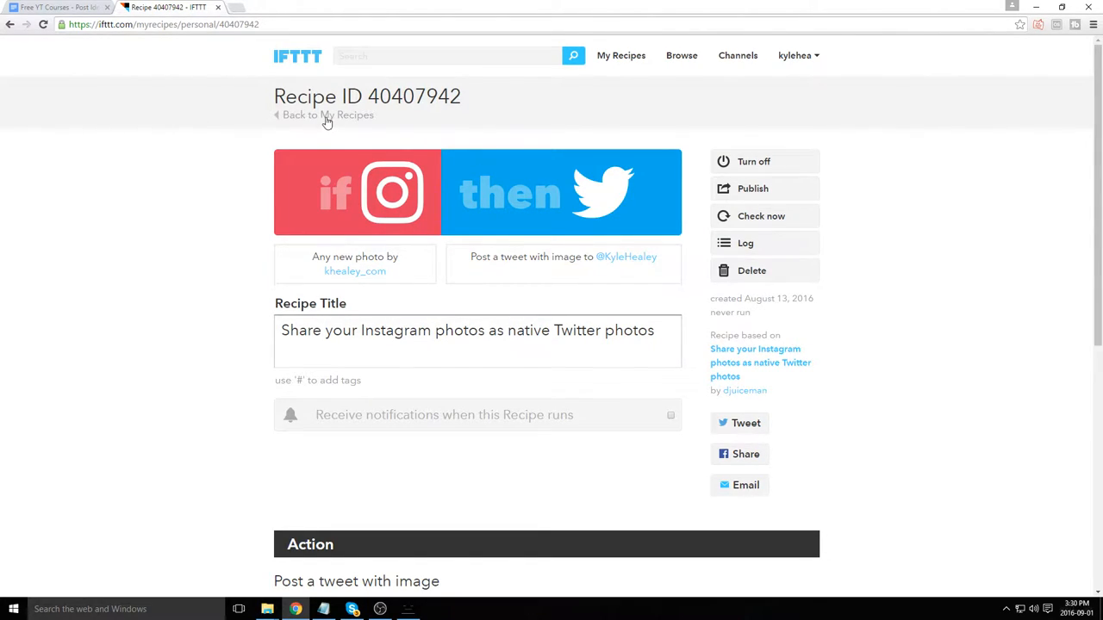